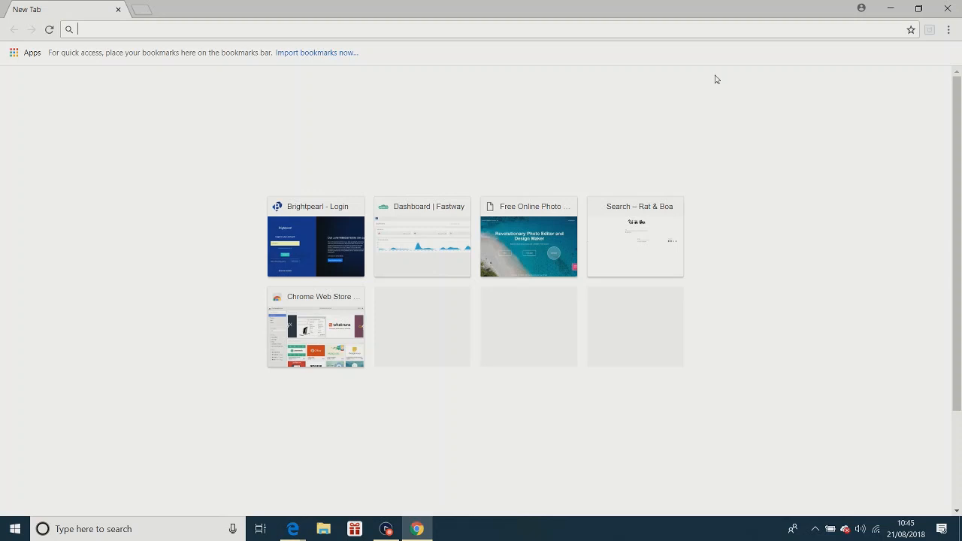
pyautogui.moveTo(683, 41)
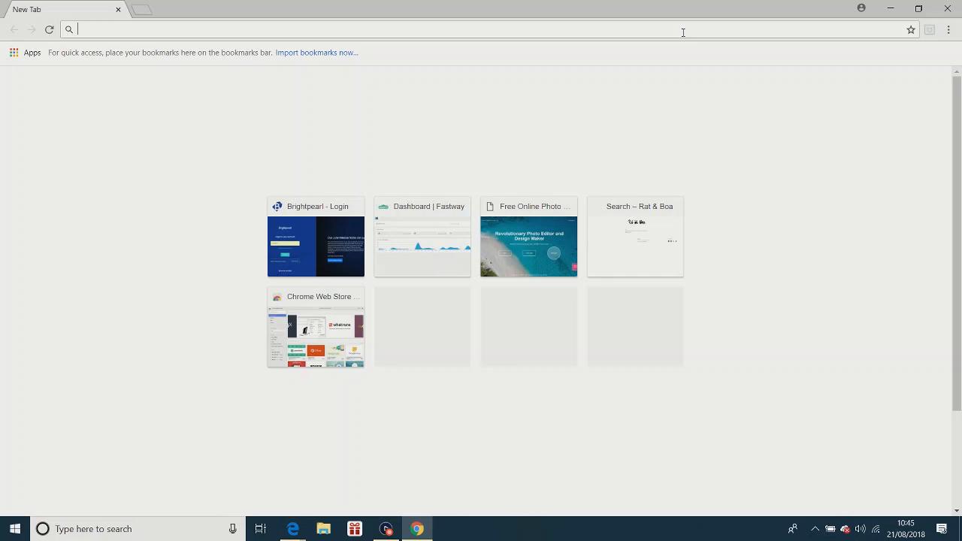
# Load fotor.com by typing 'foto' in the new tab's address bar
pyautogui.write('fotor.com')
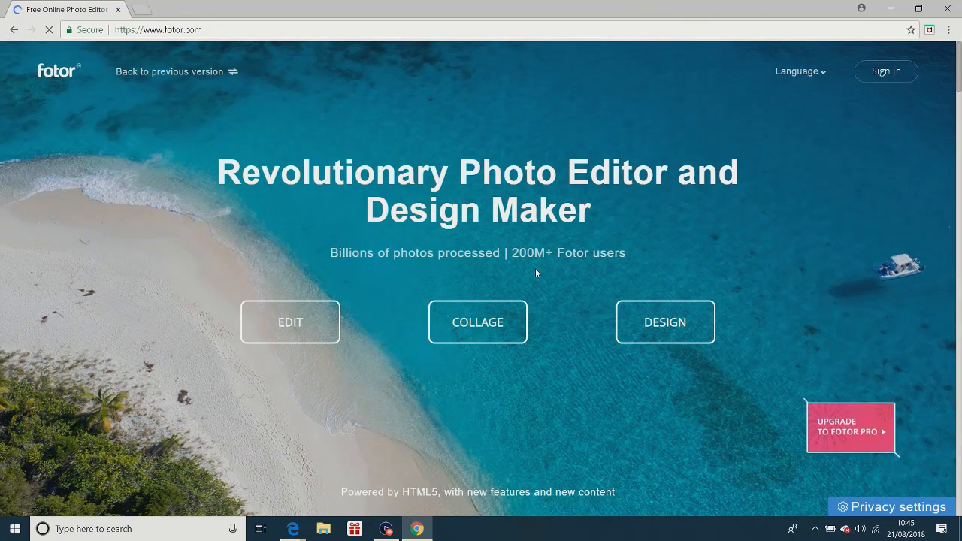
# Start a new design sized as a 1280×720 Youtube Thumbnail from Social Media Cover
pyautogui.click(665, 322)
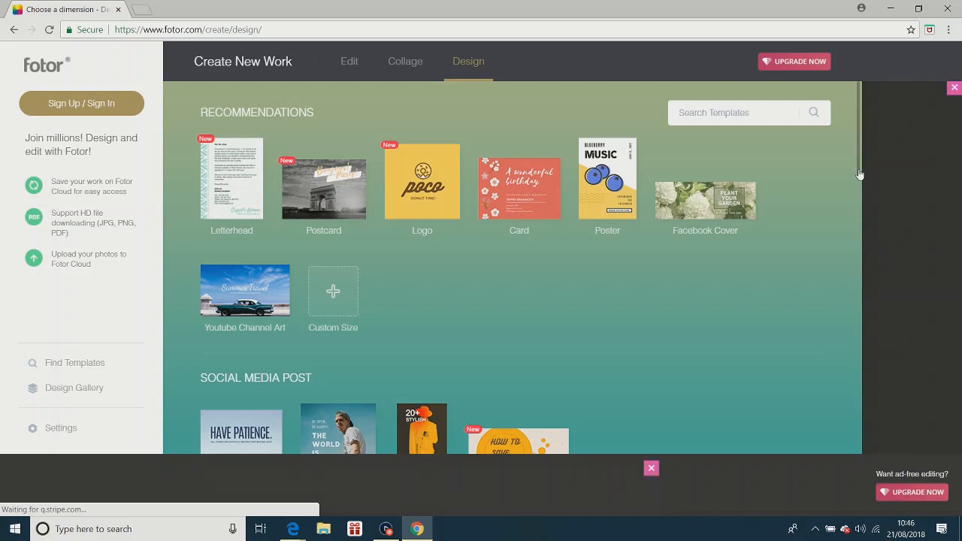
pyautogui.scroll(-3)
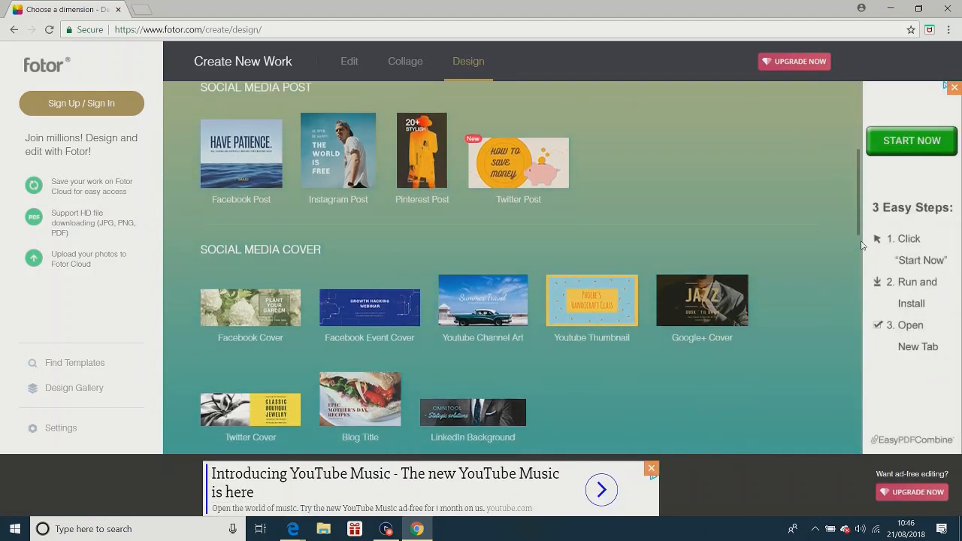
pyautogui.scroll(-3)
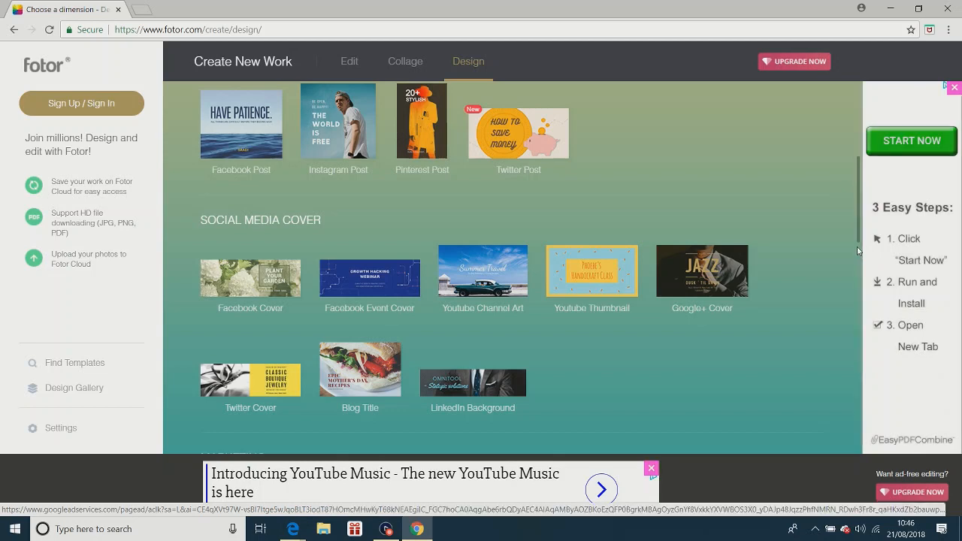
pyautogui.scroll(-3)
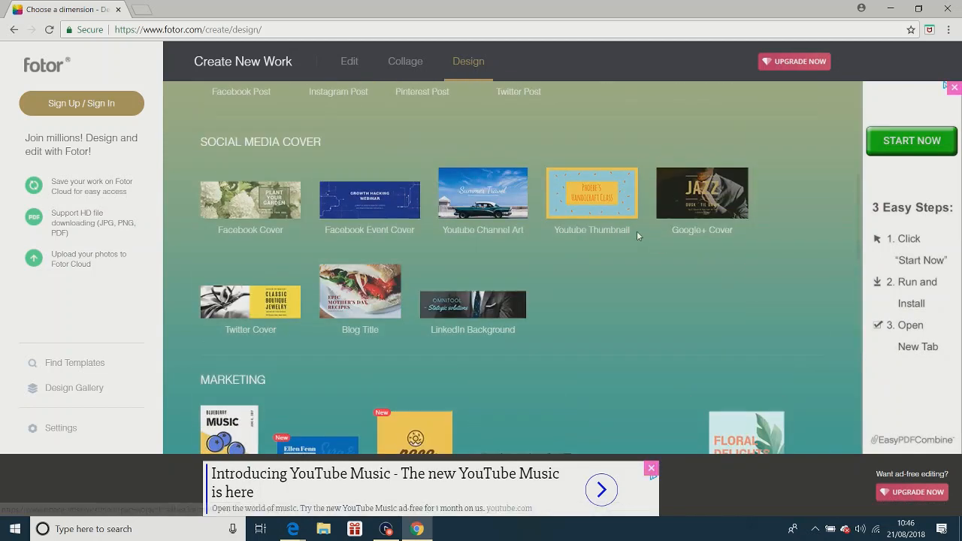
pyautogui.click(592, 192)
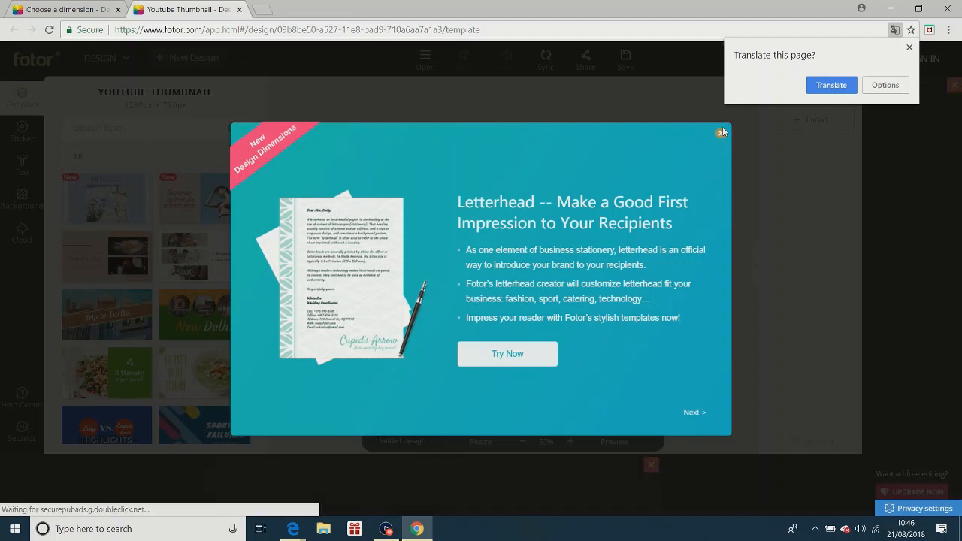
# Dismiss the 'New Design Dimensions' announcement popup
pyautogui.click(721, 133)
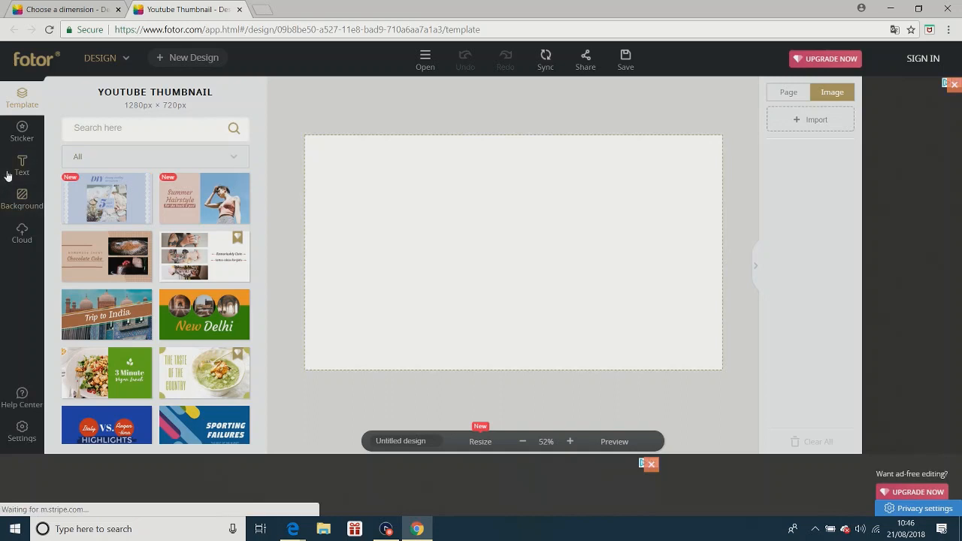
# Place an 'Add heading' text on the canvas, then show the Background panel
pyautogui.click(22, 166)
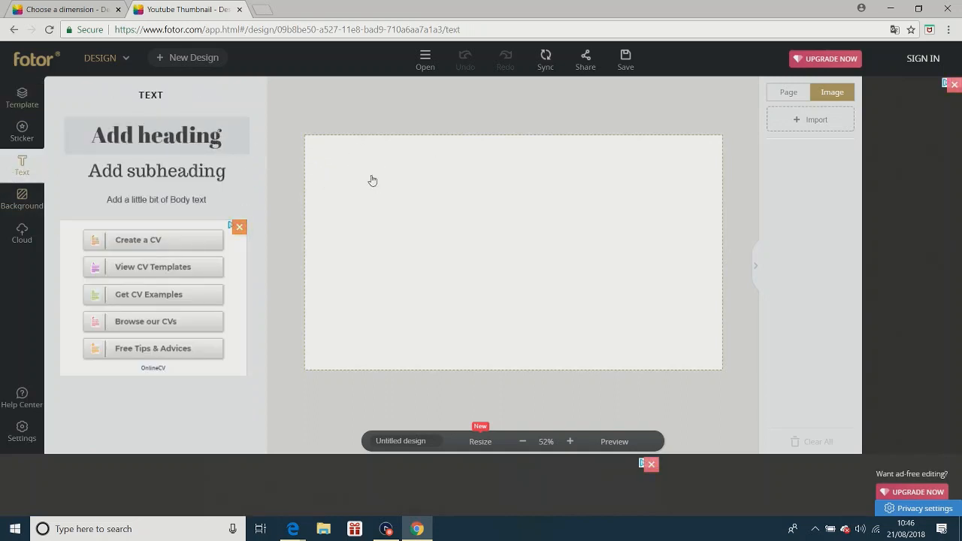
pyautogui.click(157, 136)
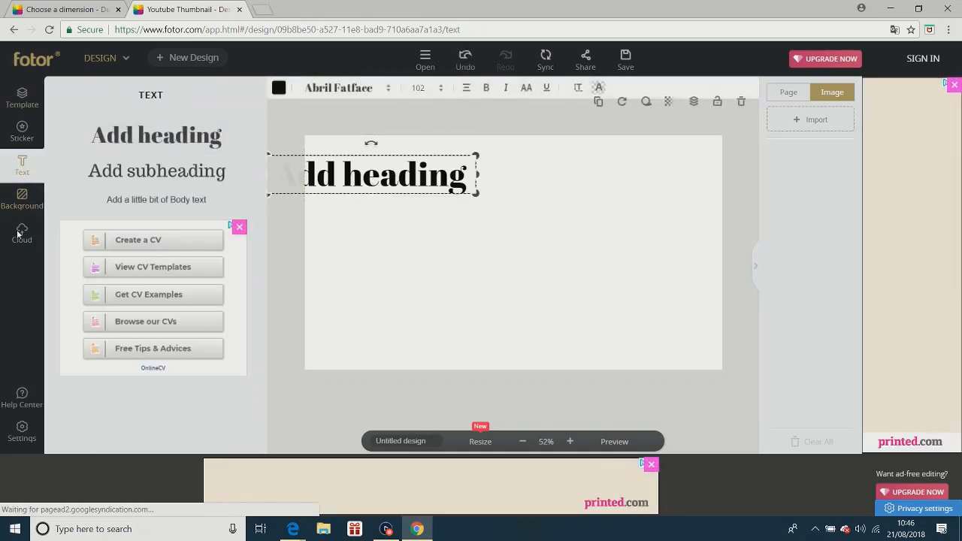
pyautogui.click(22, 198)
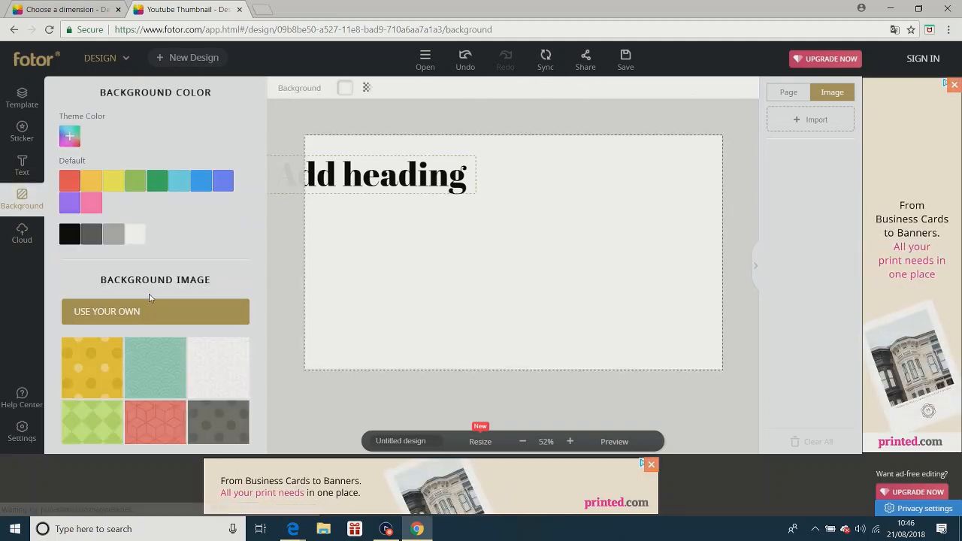
pyautogui.moveTo(97, 337)
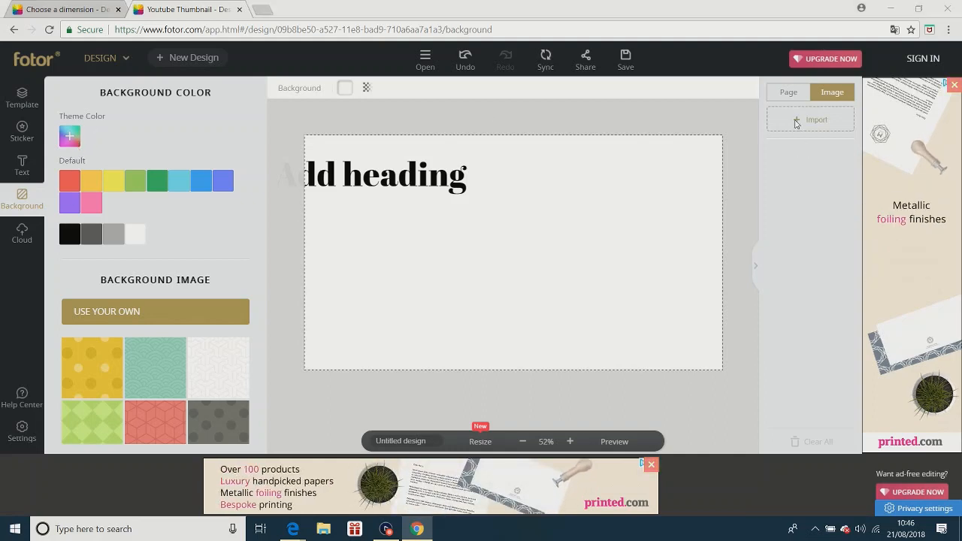
# Import the green Master Chief helmet picture from the computer onto the canvas
pyautogui.click(816, 120)
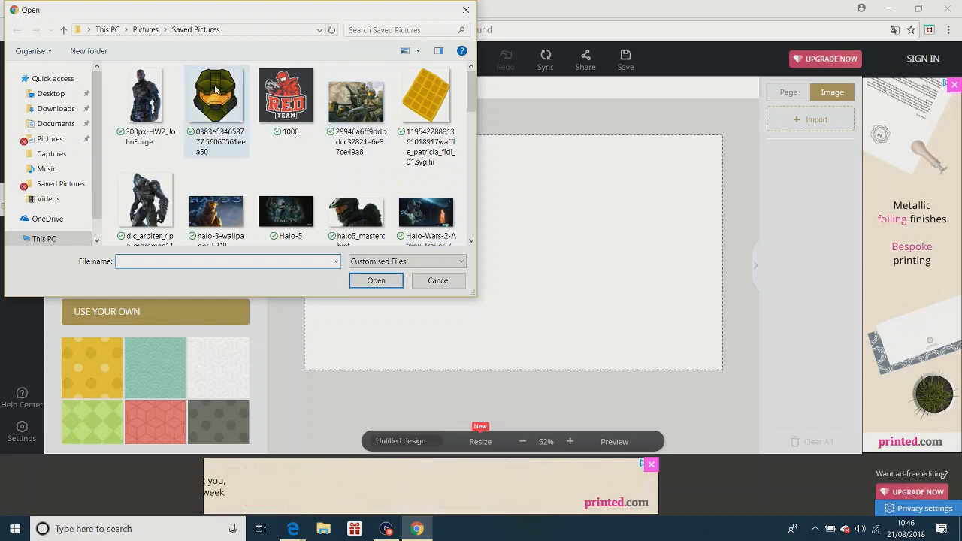
pyautogui.click(216, 94)
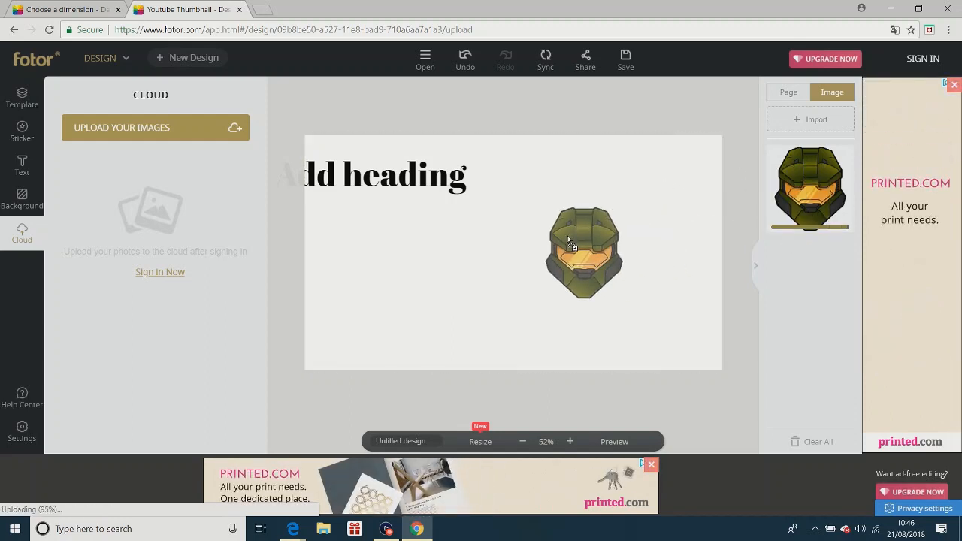
# Shrink the helmet image below the heading and rotate it upright
pyautogui.click(584, 253)
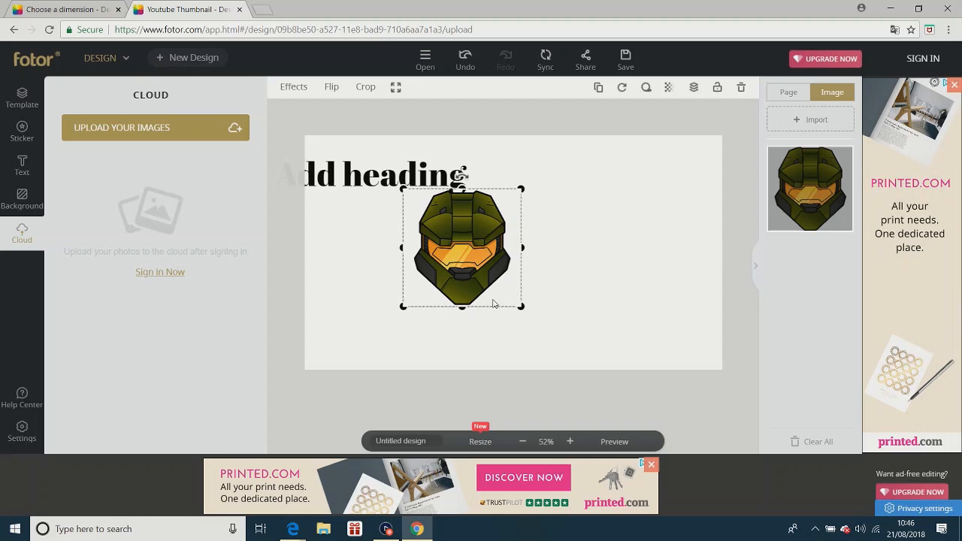
pyautogui.moveTo(521, 306); pyautogui.dragTo(508, 303)
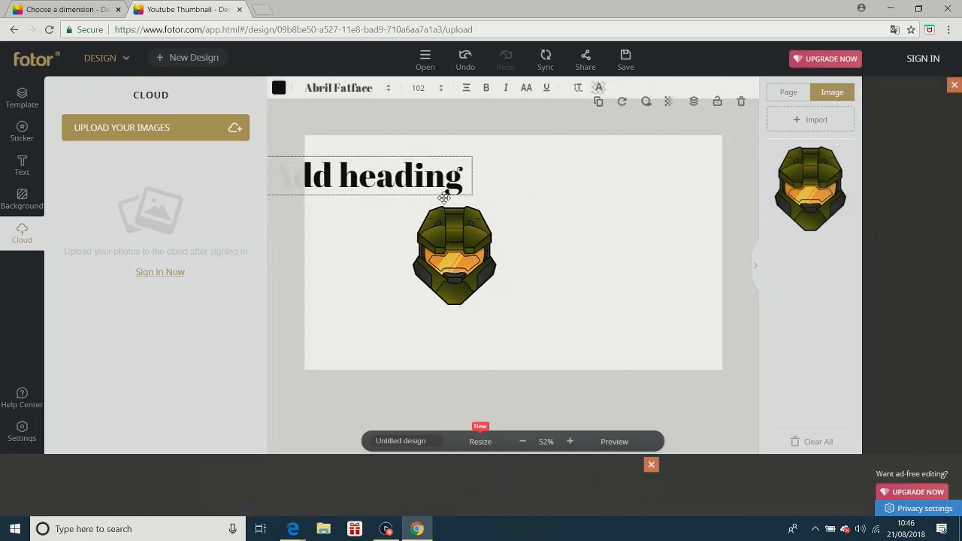
pyautogui.click(454, 256)
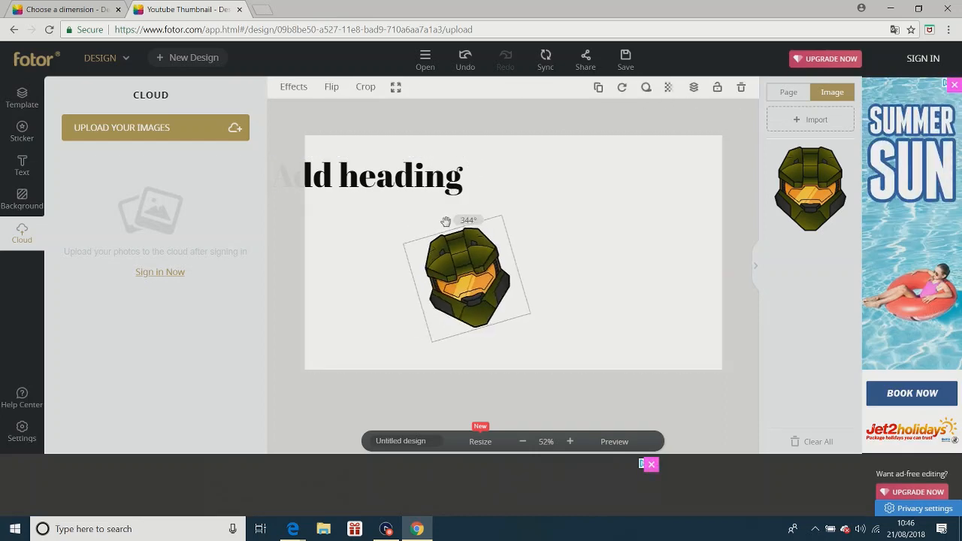
pyautogui.moveTo(469, 220); pyautogui.dragTo(485, 196)
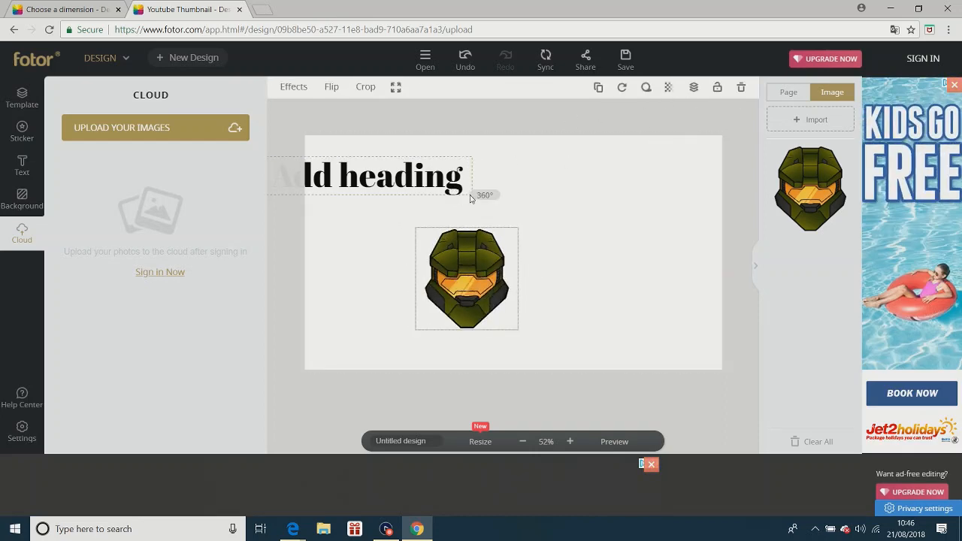